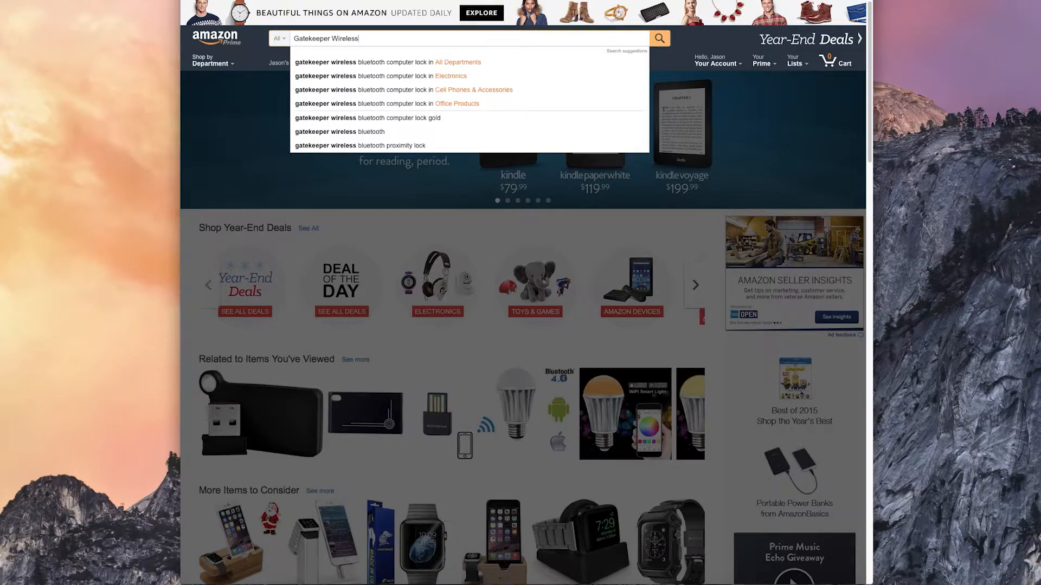
Search 'Gatekeeper Wireless', open the GateKeeper 2.0 PC Lock listing and view its product photos.
{"action": "left_click", "coordinate": [658, 38]}
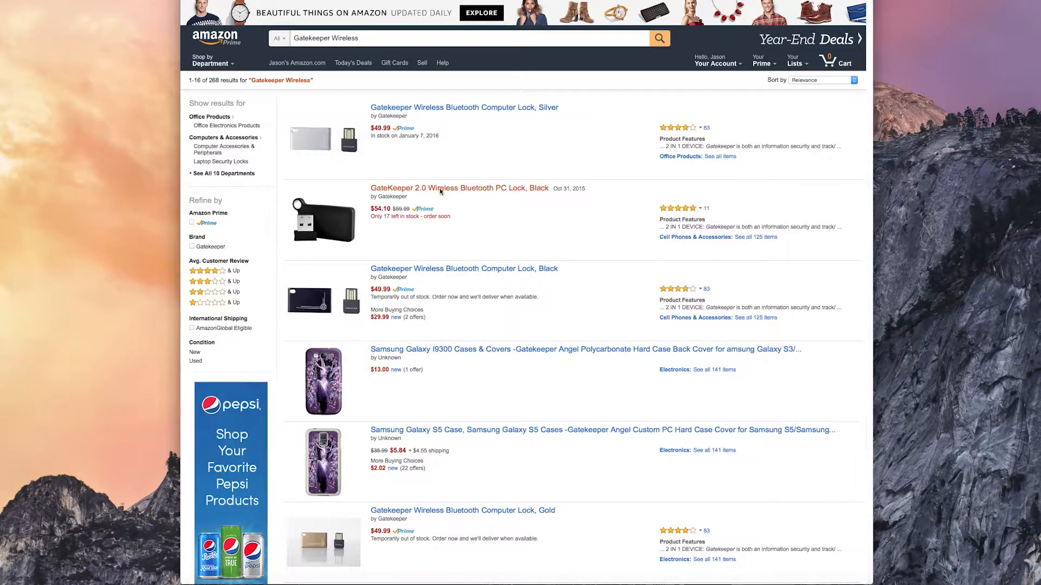
{"action": "left_click", "coordinate": [459, 187]}
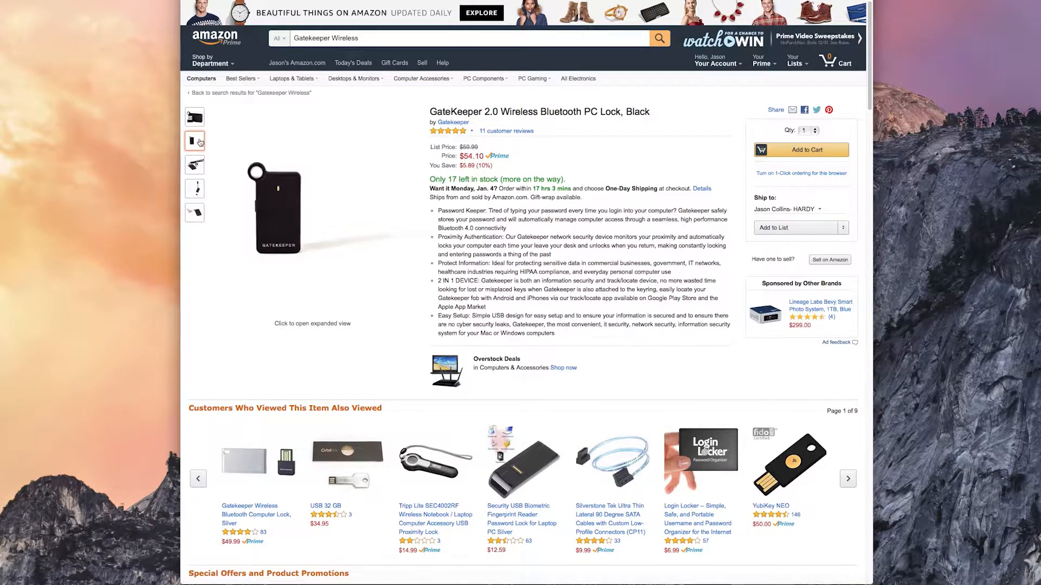
{"action": "left_click", "coordinate": [194, 163]}
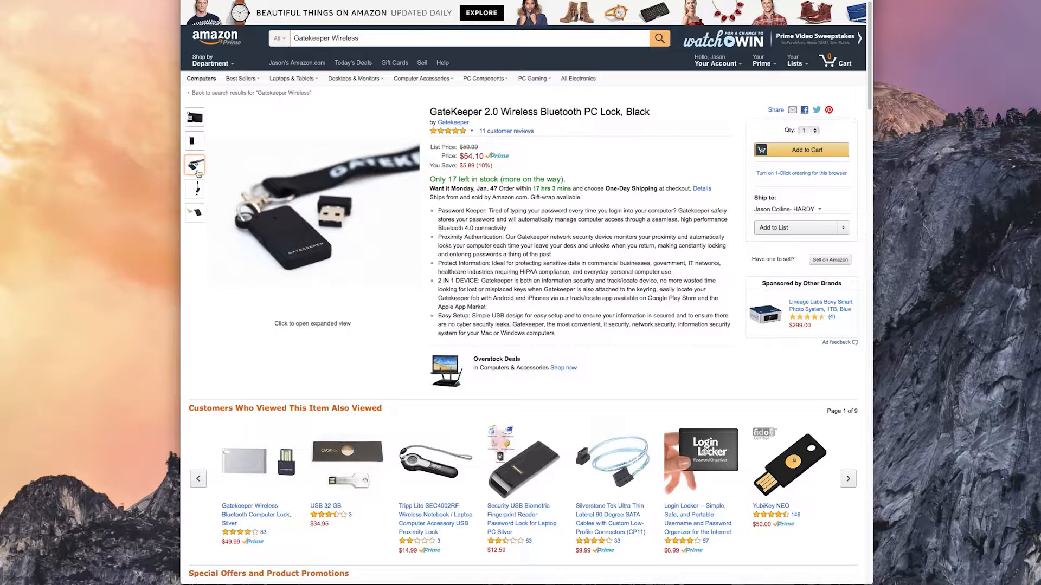
{"action": "left_click", "coordinate": [194, 212]}
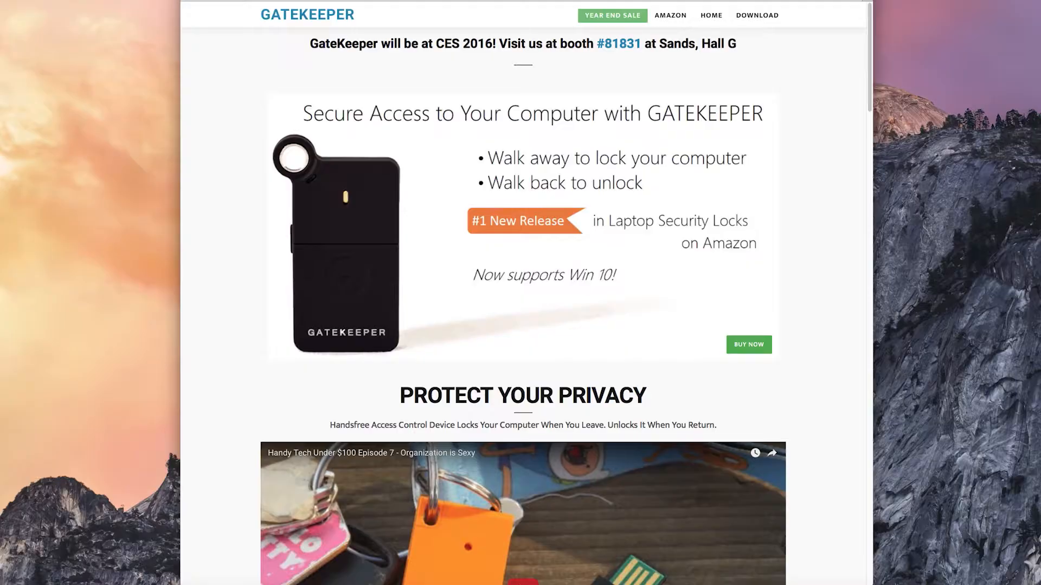
{"action": "mouse_move", "coordinate": [756, 15]}
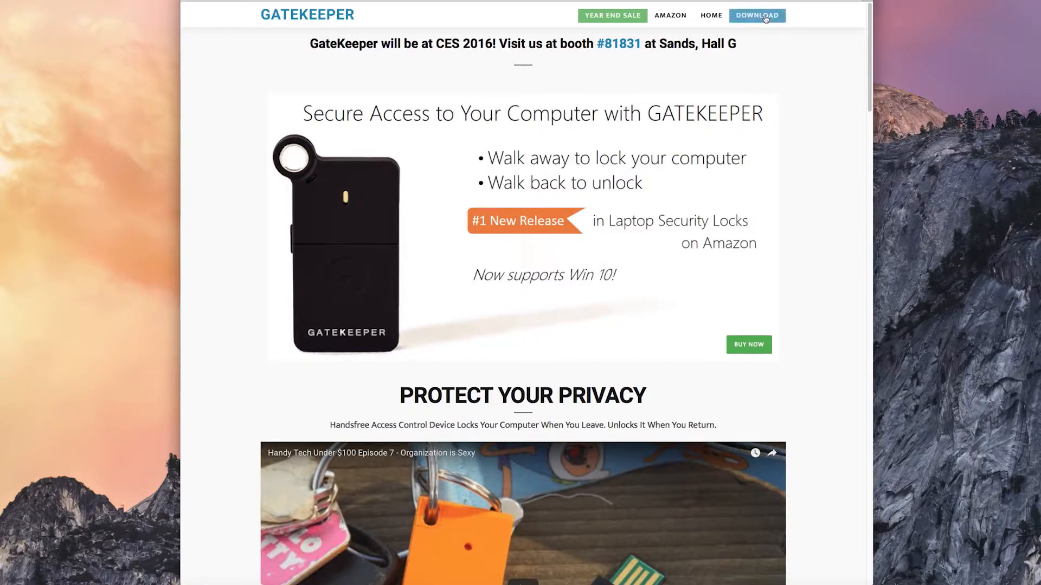
Go to the Download page and open the GateKeeper user manual from its list.
{"action": "left_click", "coordinate": [756, 15]}
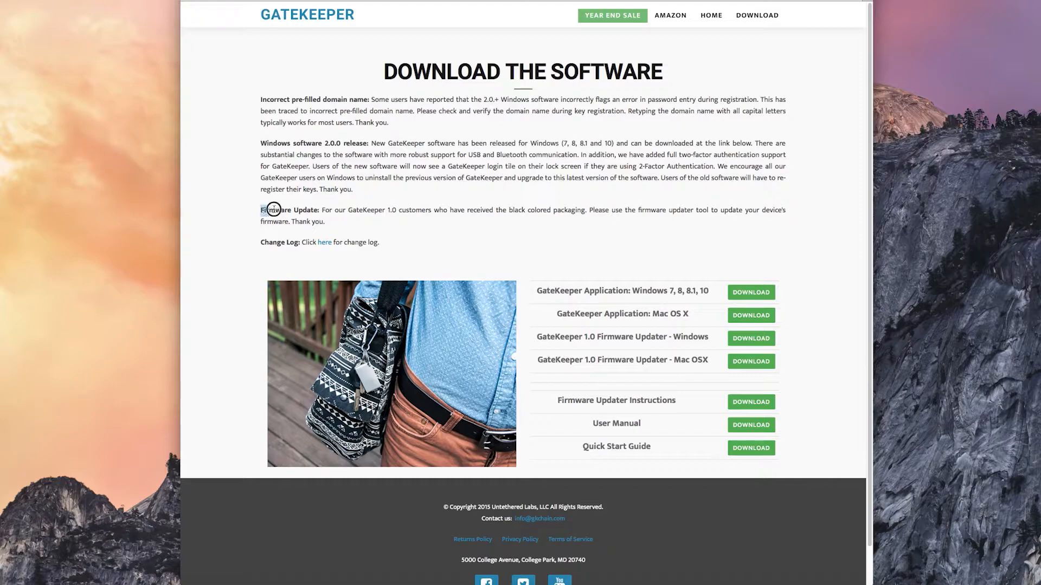
{"action": "left_click_drag", "start_coordinate": [272, 210], "coordinate": [335, 222]}
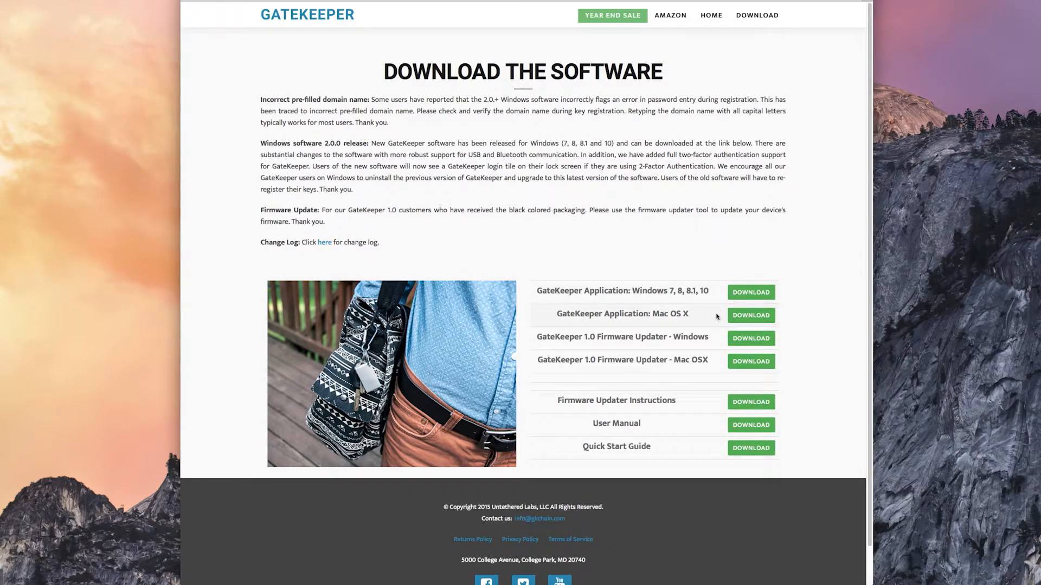
{"action": "left_click", "coordinate": [324, 242]}
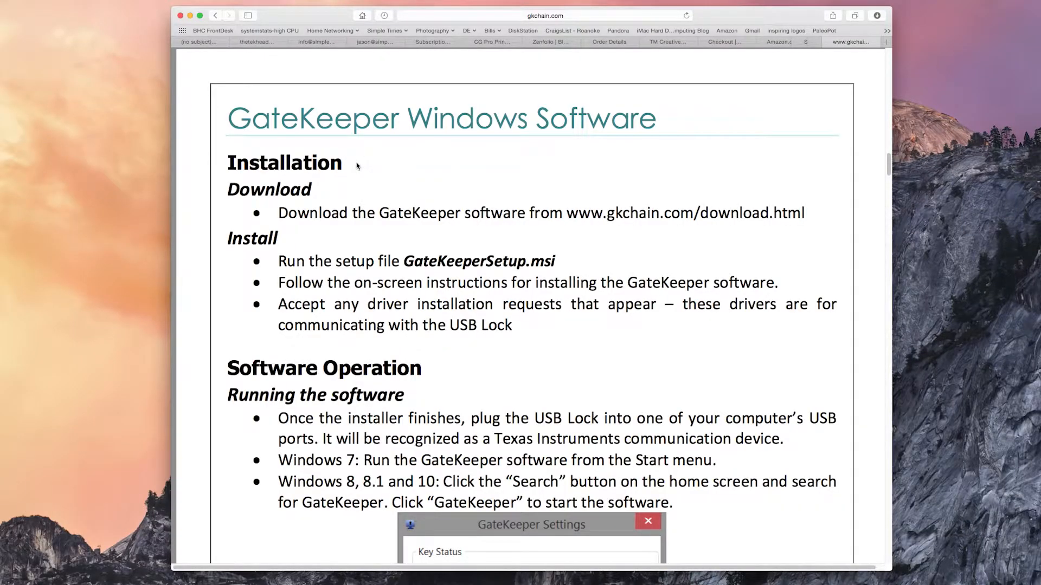
{"action": "mouse_move", "coordinate": [861, 232]}
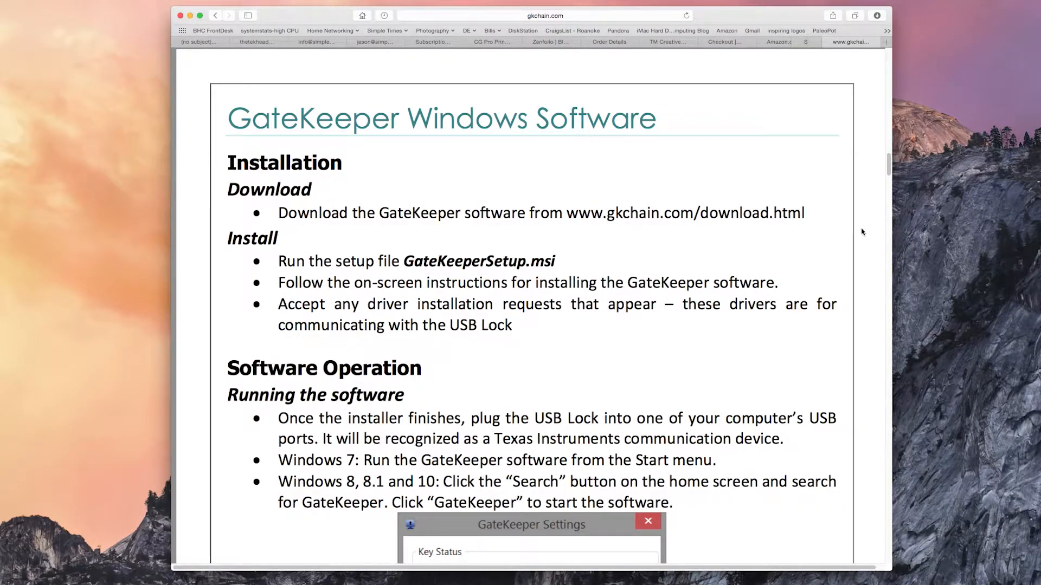
Scroll through the Windows Software manual's Installation section.
{"action": "scroll", "scroll_direction": "down", "scroll_amount": 3}
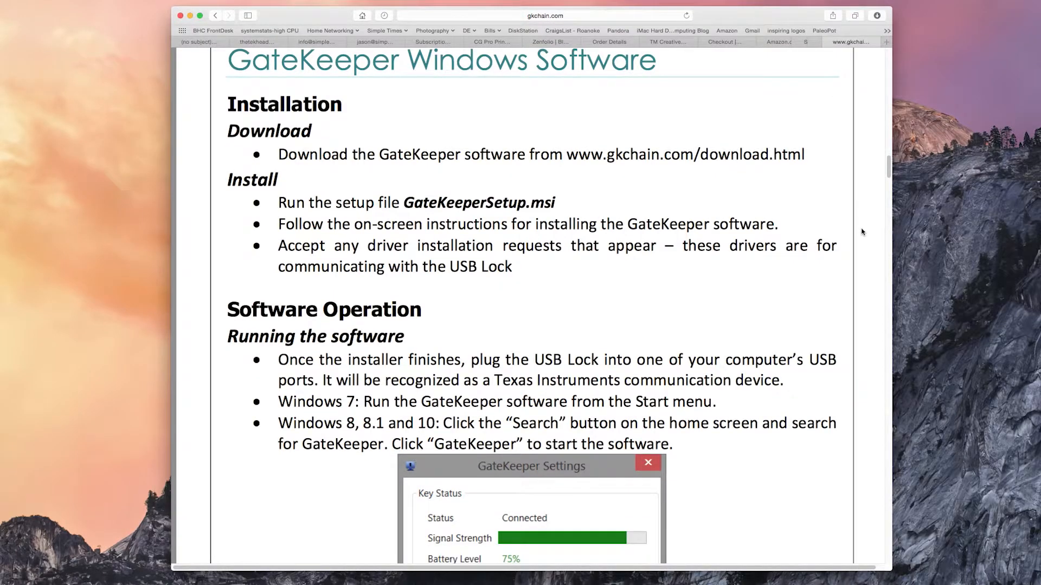
{"action": "scroll", "scroll_direction": "down", "scroll_amount": 3}
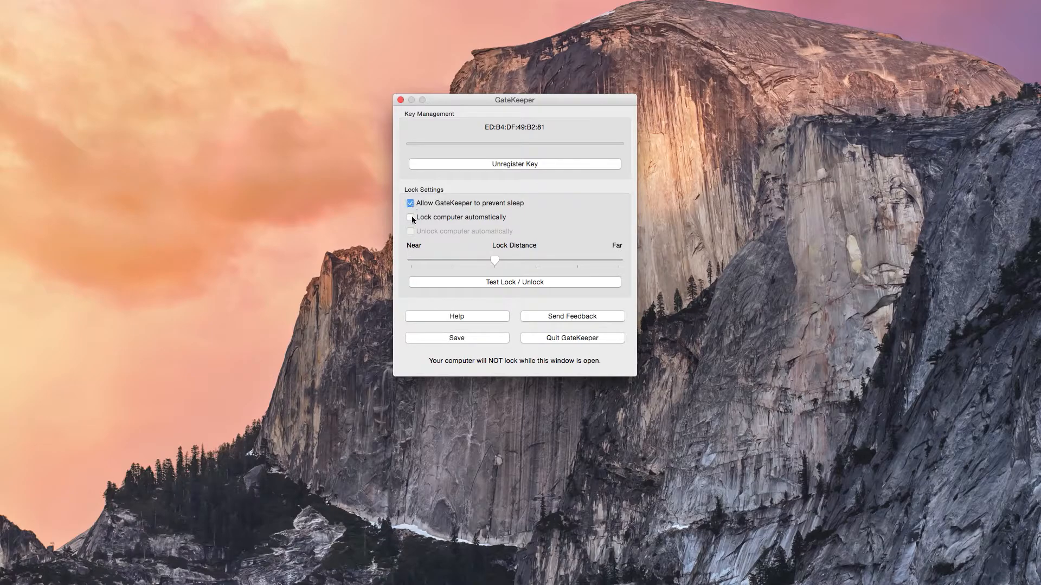
Enable automatic computer locking and move the Lock Distance slider toward Near.
{"action": "left_click", "coordinate": [410, 217]}
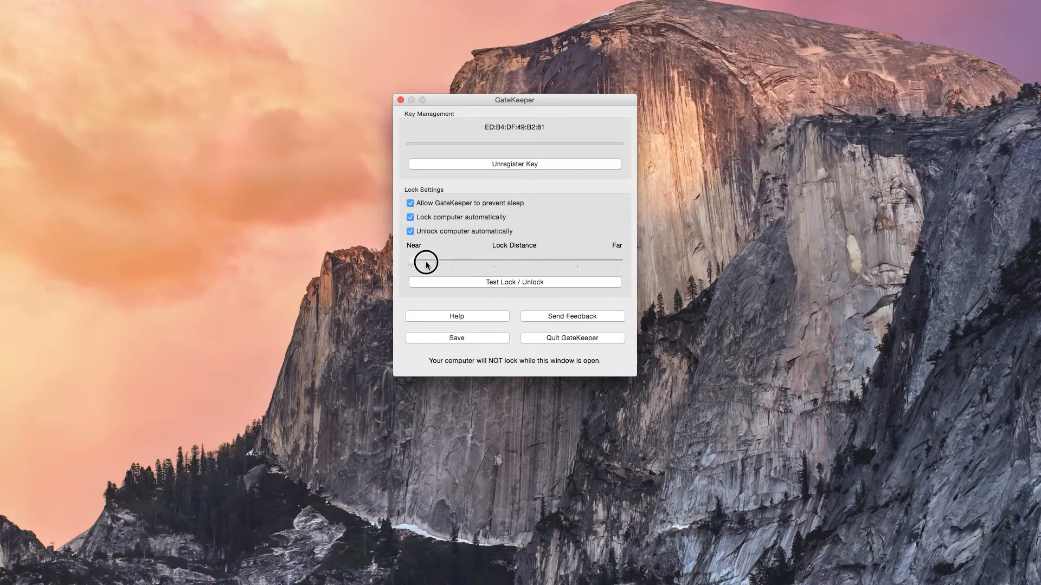
{"action": "left_click_drag", "start_coordinate": [427, 262], "coordinate": [619, 262]}
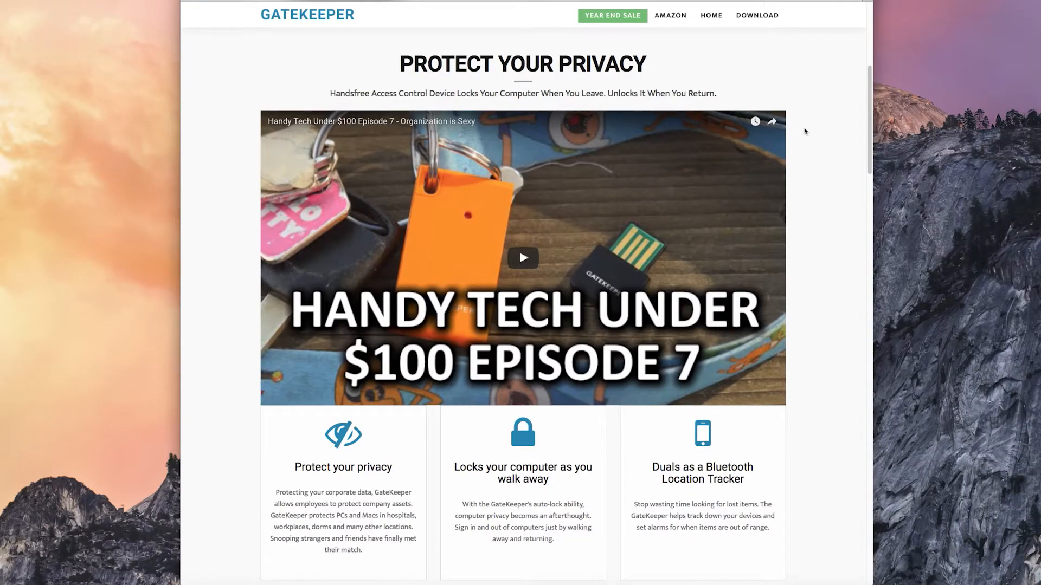
Scroll the homepage down past In The News to GateKeeper for Enterprise.
{"action": "scroll", "scroll_direction": "down", "scroll_amount": 3}
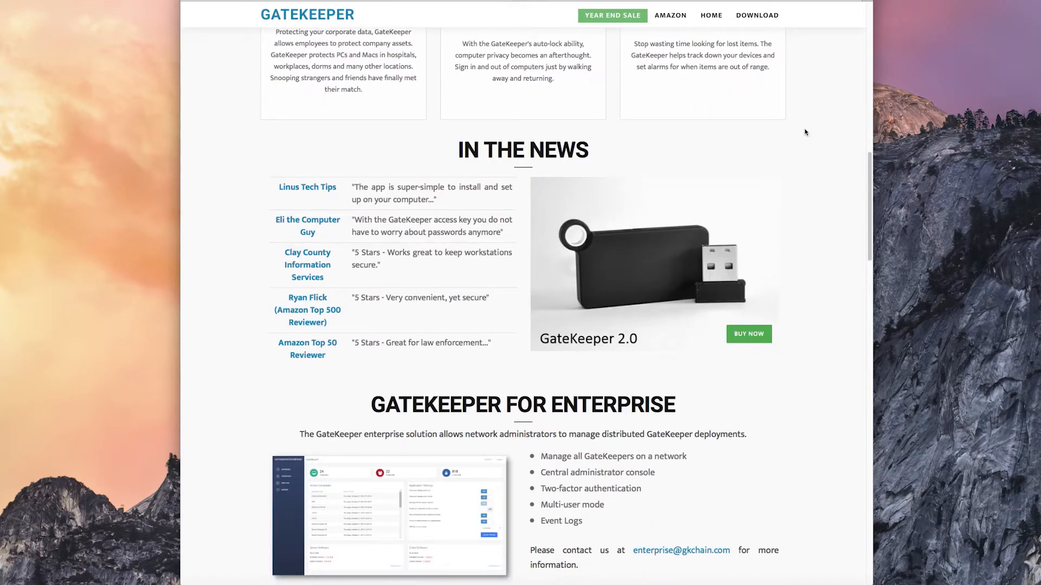
{"action": "scroll", "scroll_direction": "down", "scroll_amount": 3}
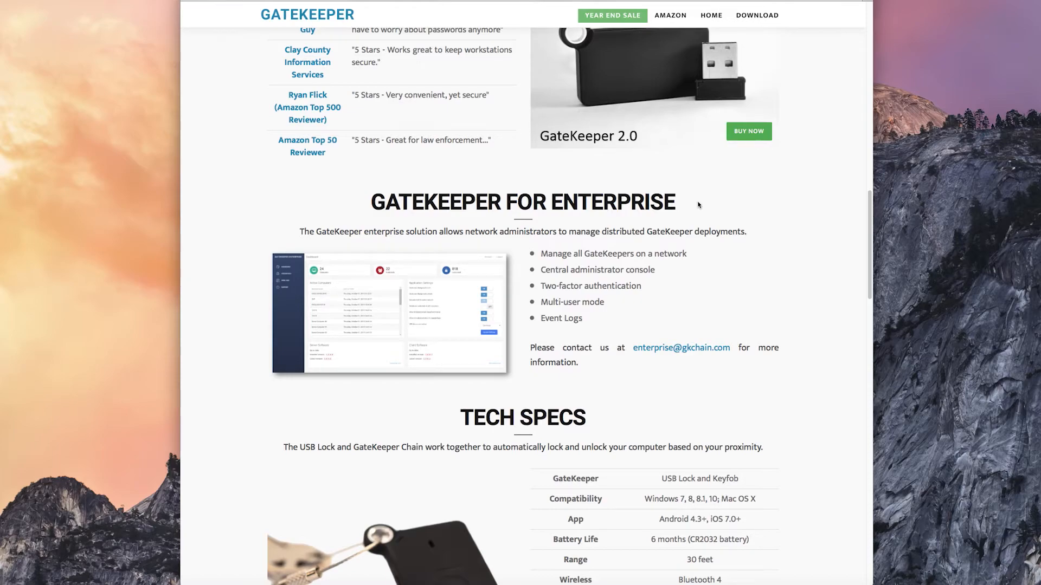
{"action": "mouse_move", "coordinate": [694, 257]}
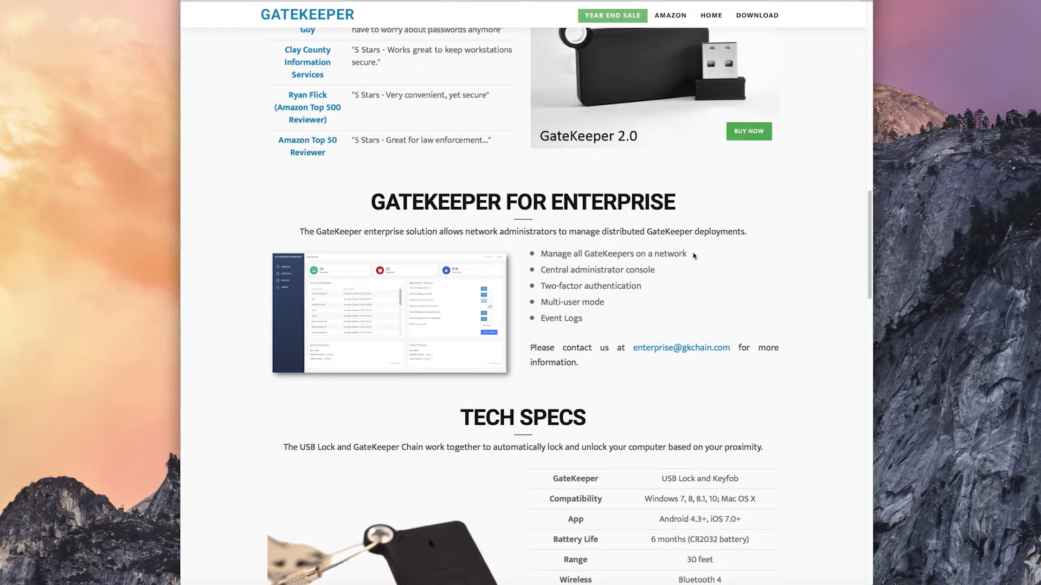
{"action": "mouse_move", "coordinate": [693, 253]}
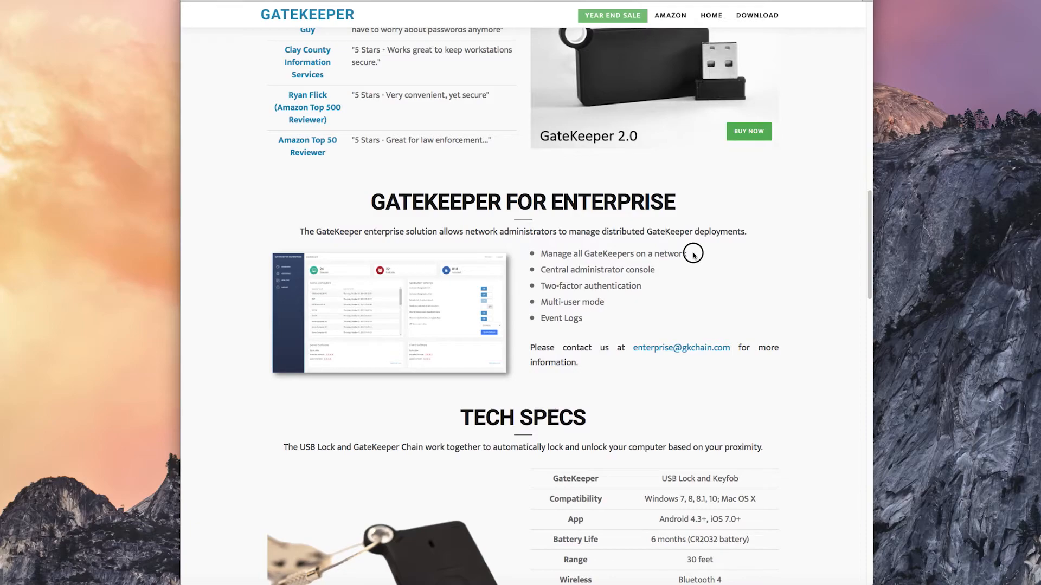
{"action": "mouse_move", "coordinate": [663, 272]}
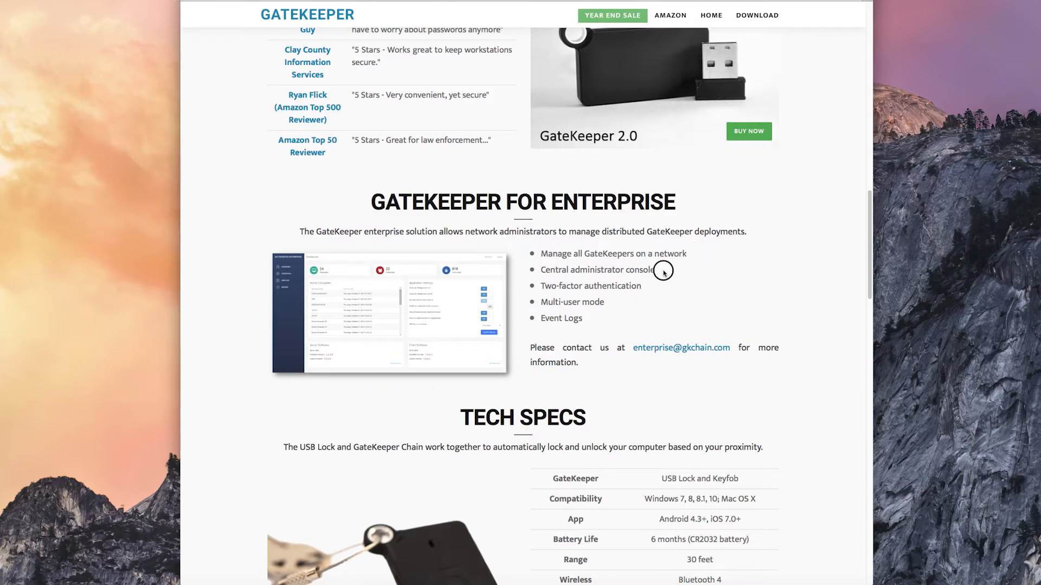
{"action": "mouse_move", "coordinate": [657, 283]}
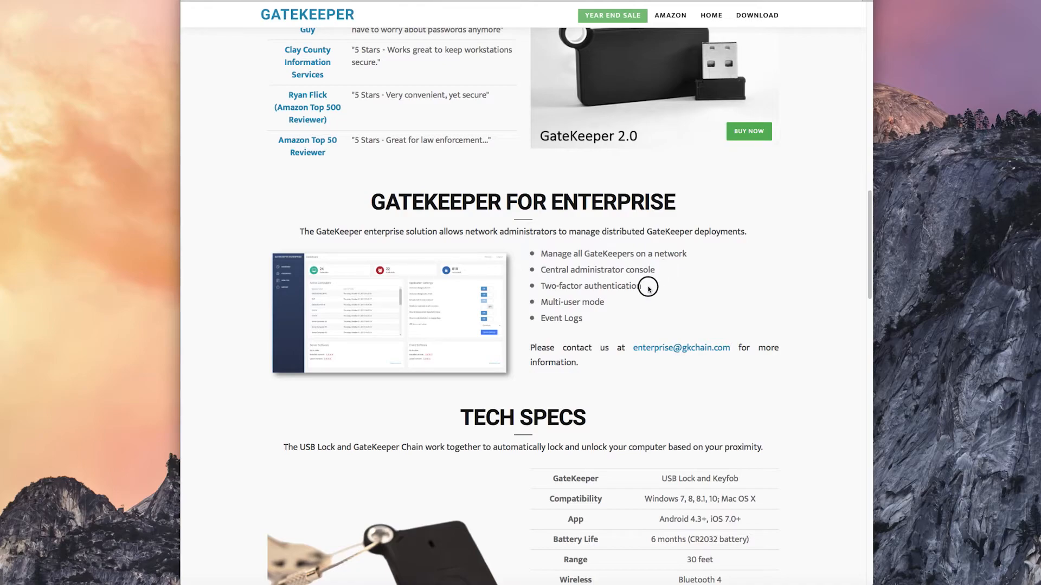
{"action": "mouse_move", "coordinate": [613, 307]}
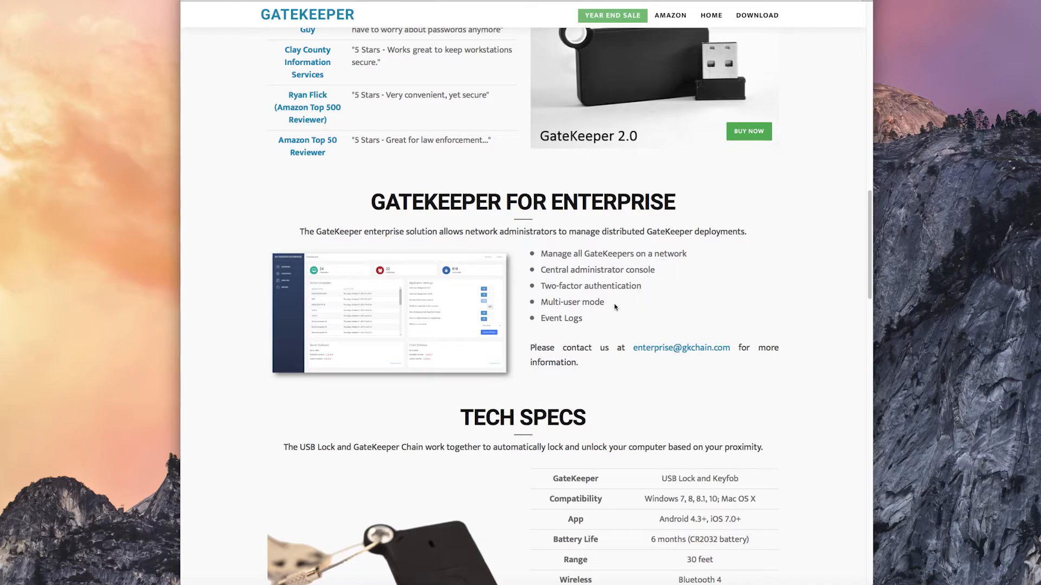